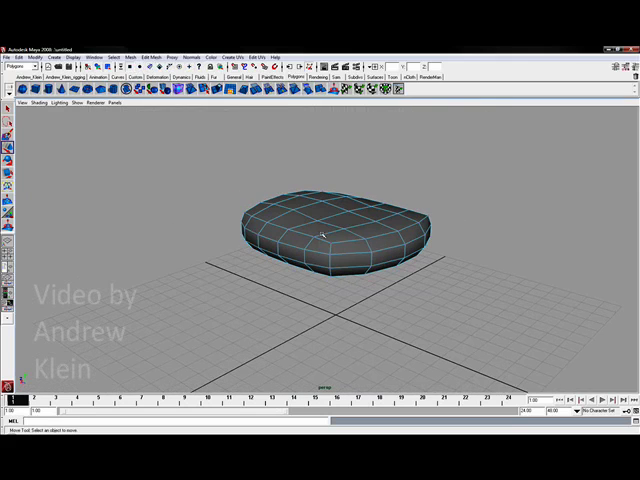
Deselect the palm block and preview it as a smooth shaded mesh
left_click(315, 235)
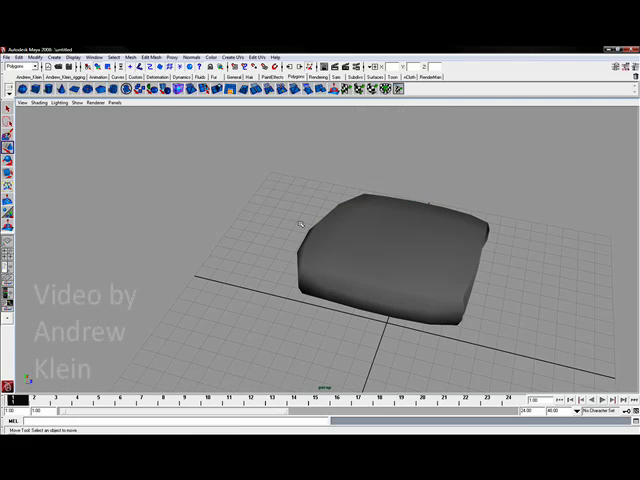
left_click(9, 42)
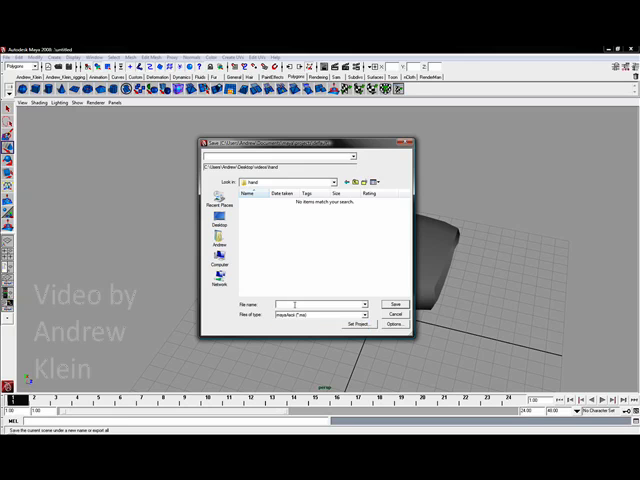
Save the scene as 'hand01' in the hand folder
type("hand01")
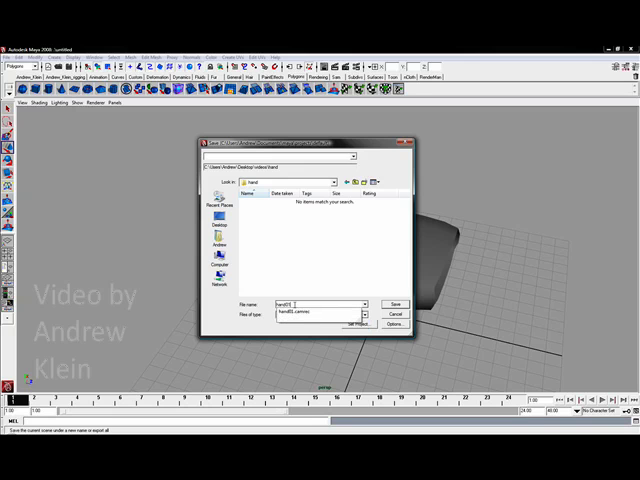
left_click(395, 305)
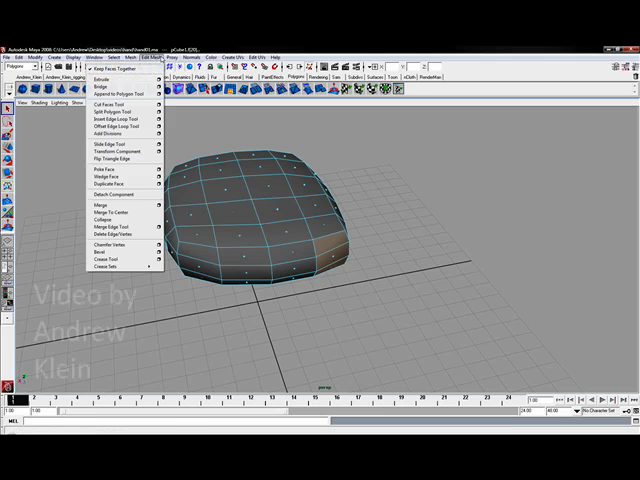
mouse_move(110, 78)
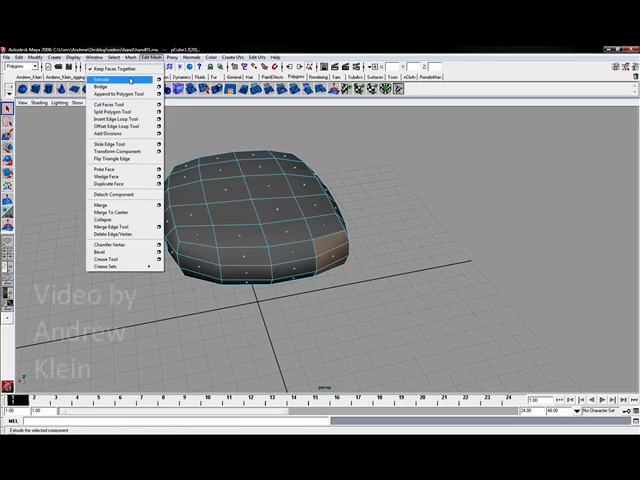
Extrude the selected side faces of the palm block outward
left_click(110, 77)
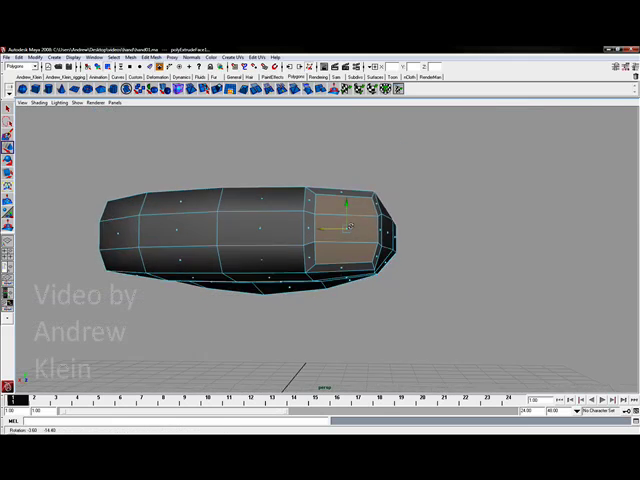
Drag the upper and lower end corner vertices inward to taper the block's tip
right_click(345, 225)
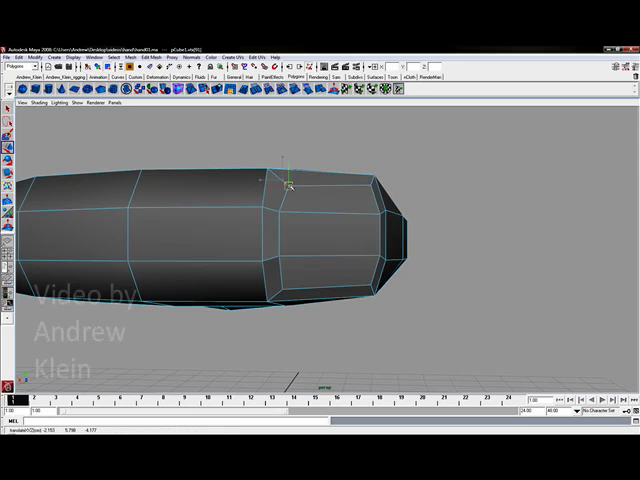
left_click_drag(285, 185, 370, 188)
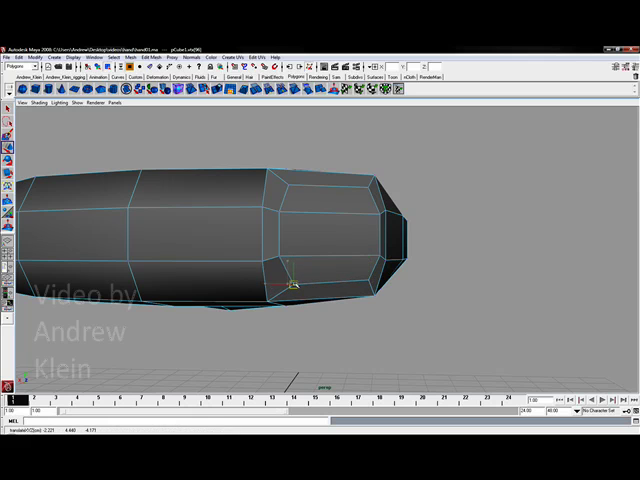
left_click_drag(290, 285, 360, 280)
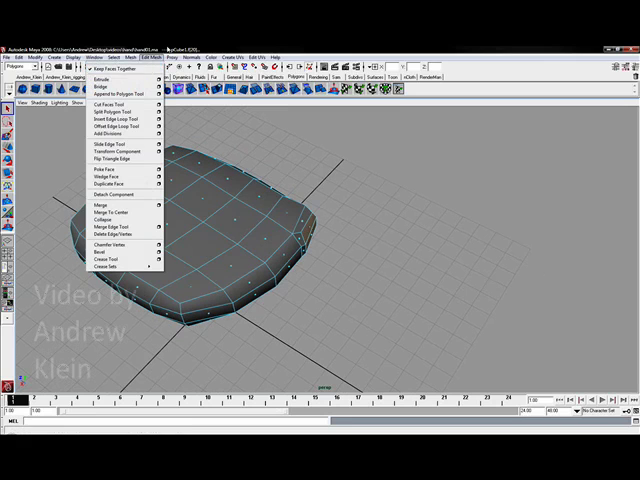
Extrude a top face of the palm upward as the finger's start
left_click(91, 78)
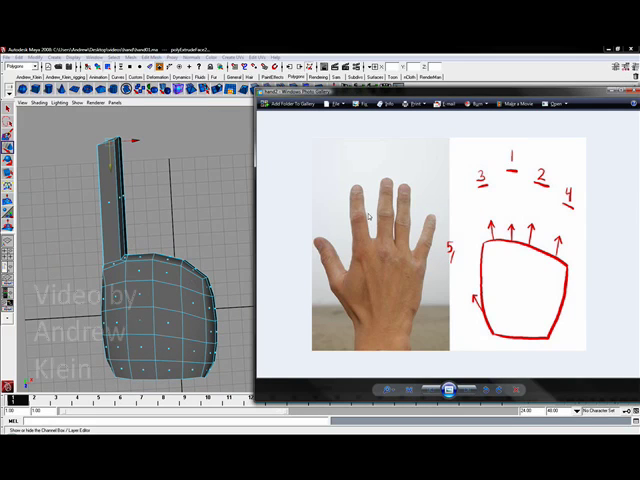
mouse_move(362, 325)
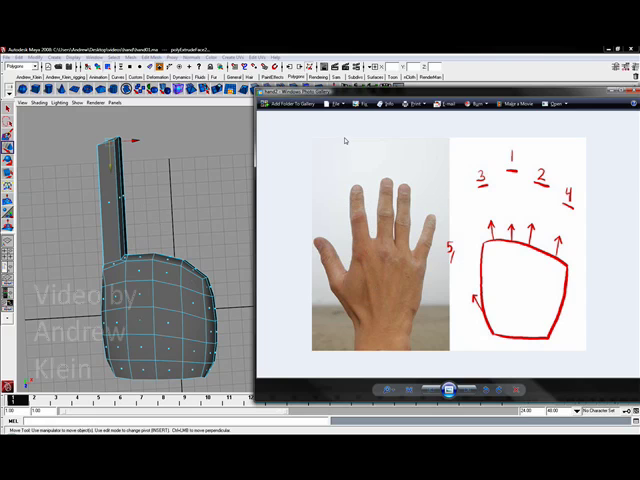
View the hand reference photo beside the numbered finger-placement sketch
left_click(134, 127)
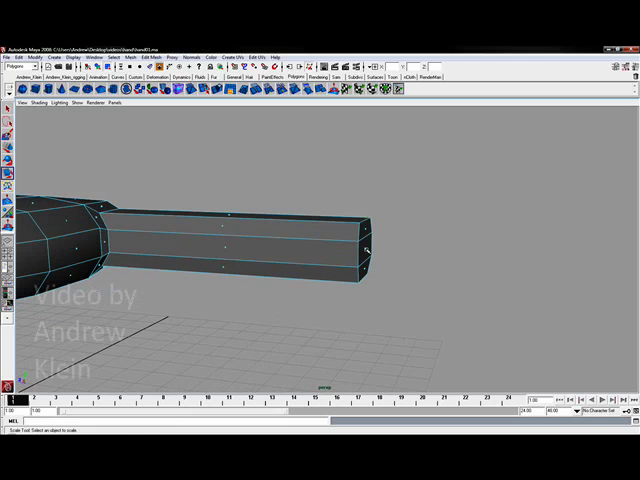
Select the finger's end faces to lengthen and narrow the finger
left_click(360, 248)
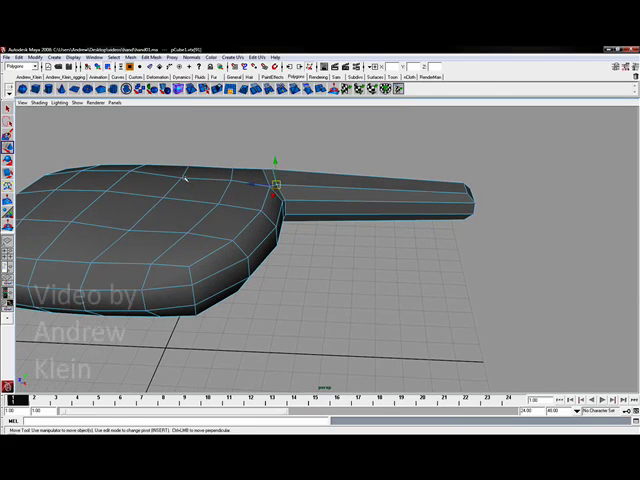
Move the finger-base vertices, then insert edge loops across the finger for knuckles
left_click_drag(273, 180, 175, 180)
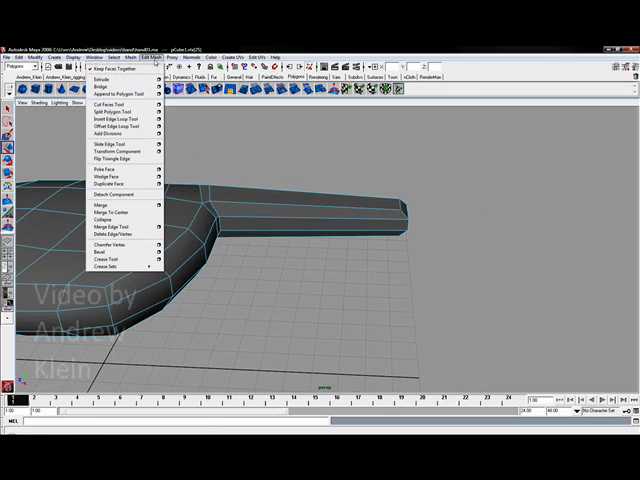
mouse_move(112, 122)
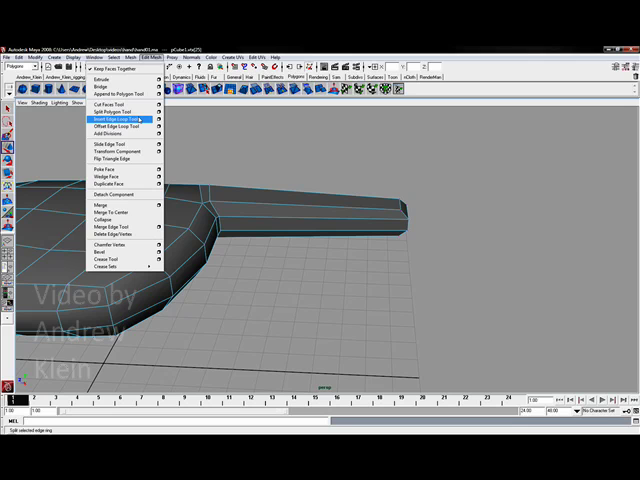
left_click(119, 123)
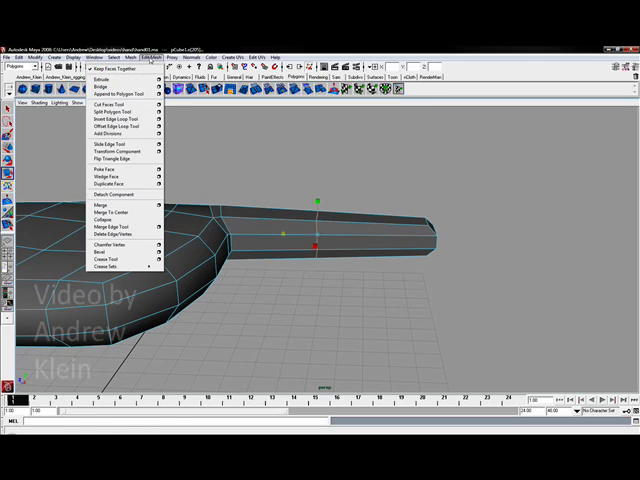
left_click(113, 122)
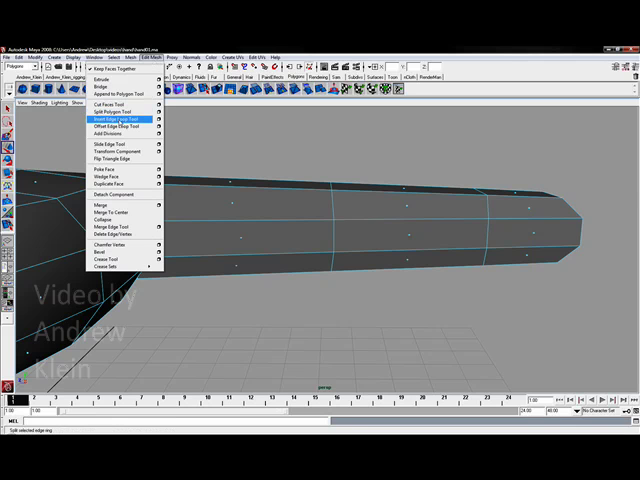
Insert an edge loop across the finger near the fingertip
left_click(113, 118)
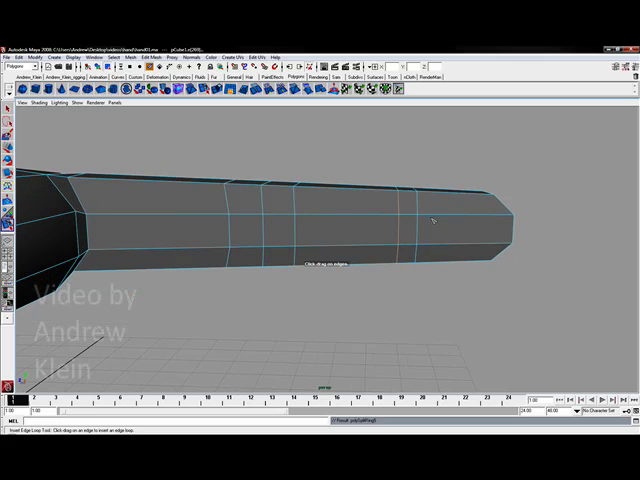
left_click_drag(430, 220, 285, 235)
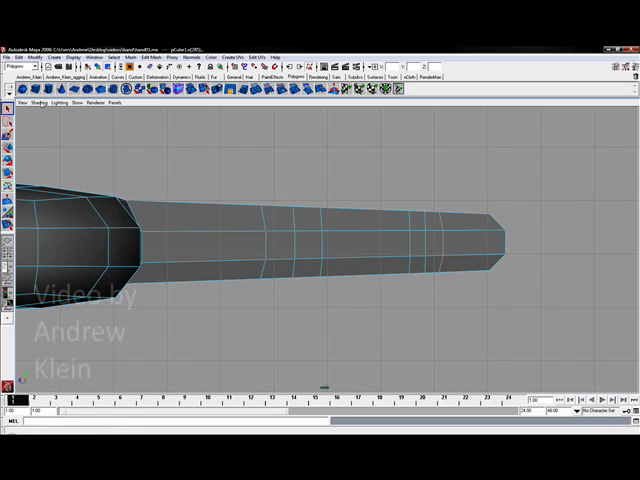
Switch the viewport to the side orthographic view to inspect the finger's edge loops
left_click(38, 104)
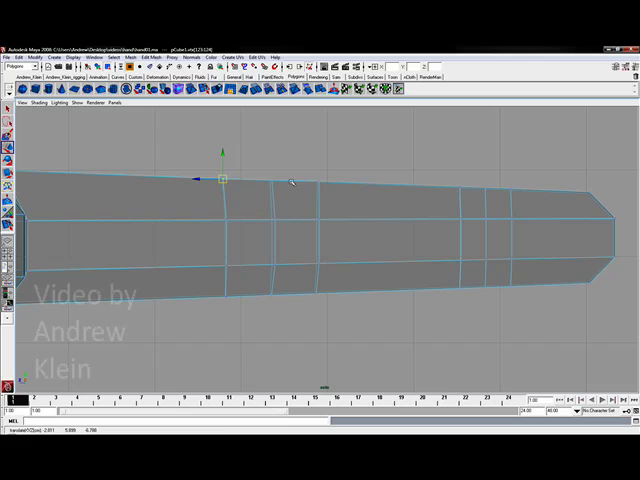
Drag the first knuckle's top and bottom vertices inward to form an hourglass profile
left_click_drag(222, 180, 240, 222)
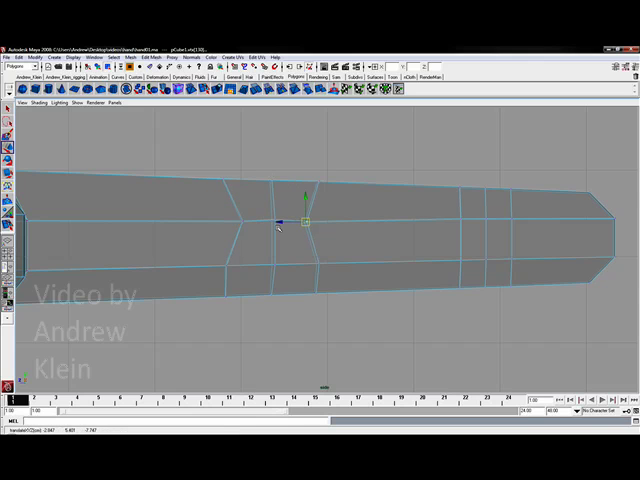
left_click_drag(300, 222, 250, 265)
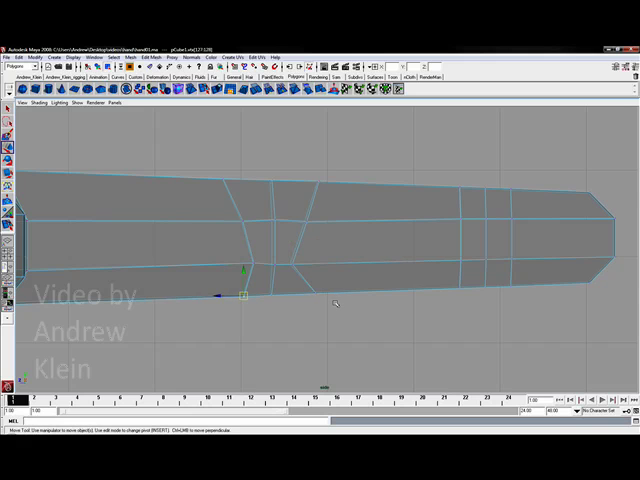
left_click_drag(245, 295, 290, 295)
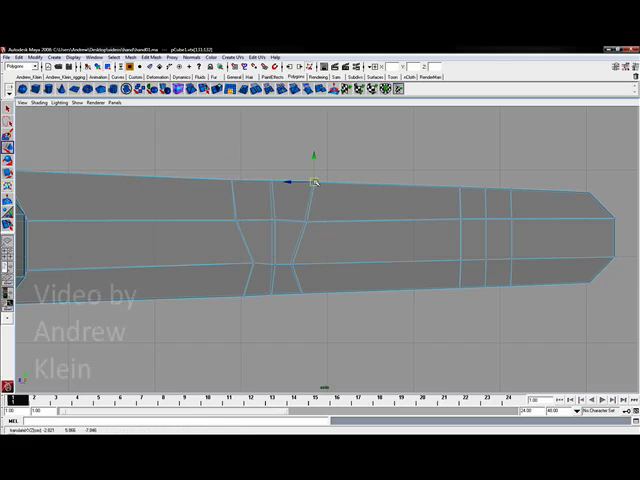
left_click_drag(315, 180, 270, 265)
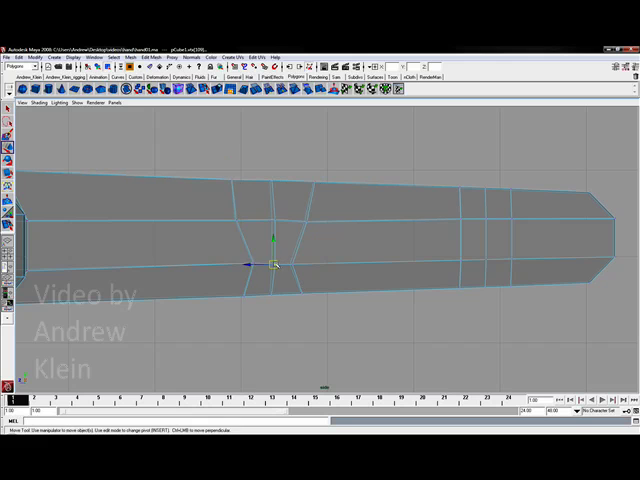
left_click_drag(272, 263, 285, 285)
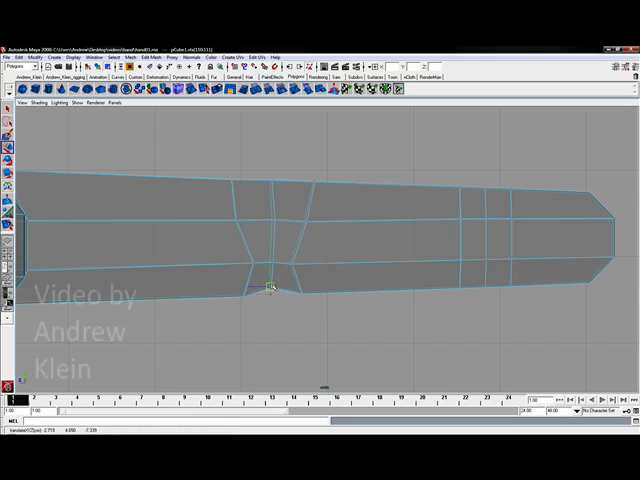
left_click_drag(273, 288, 273, 172)
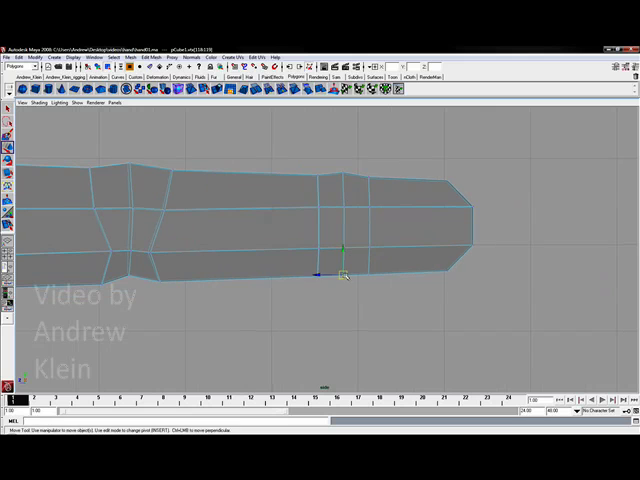
Pinch the second knuckle's top, bottom and middle vertices into a matching hourglass shape
left_click_drag(343, 272, 320, 178)
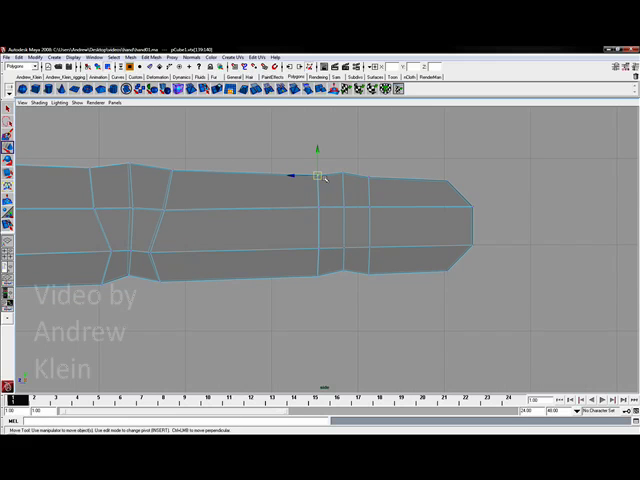
left_click_drag(318, 177, 372, 177)
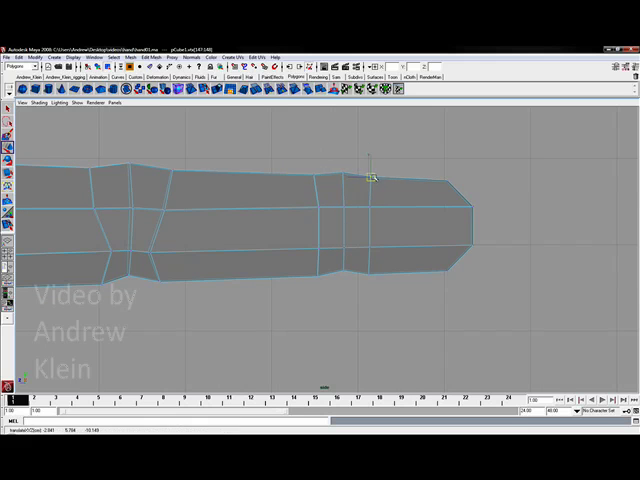
left_click_drag(372, 170, 335, 248)
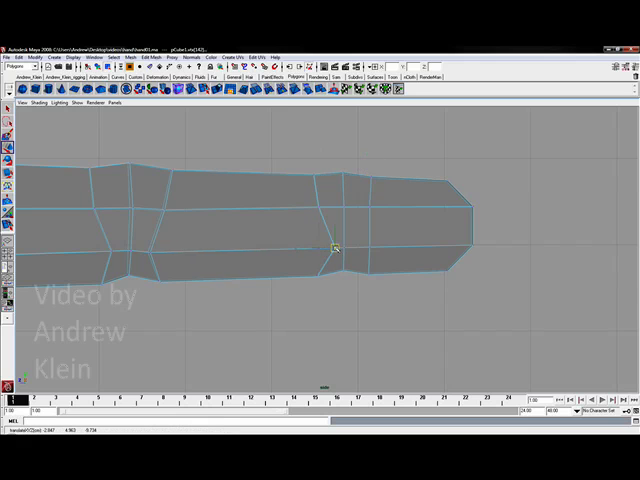
left_click_drag(334, 248, 354, 248)
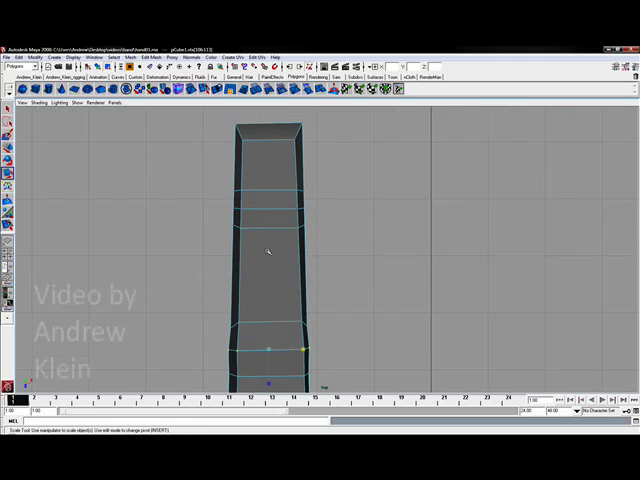
mouse_move(315, 215)
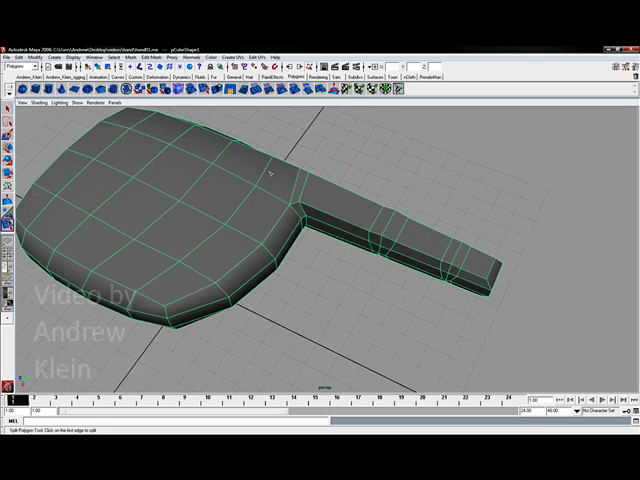
mouse_move(195, 152)
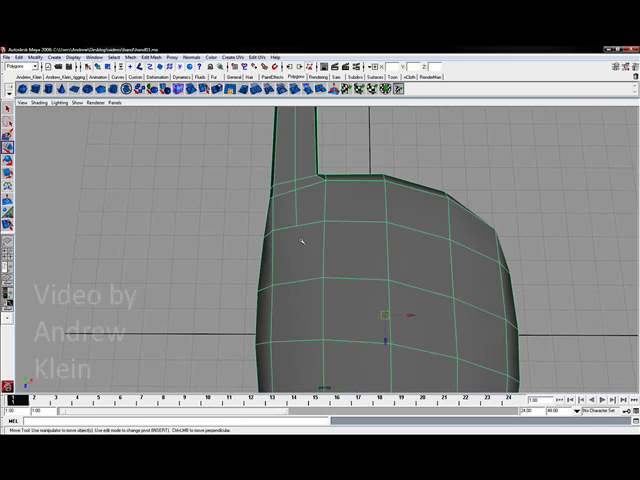
mouse_move(311, 218)
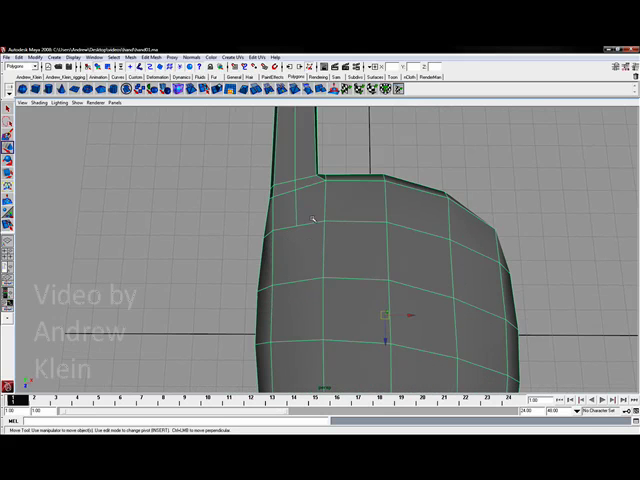